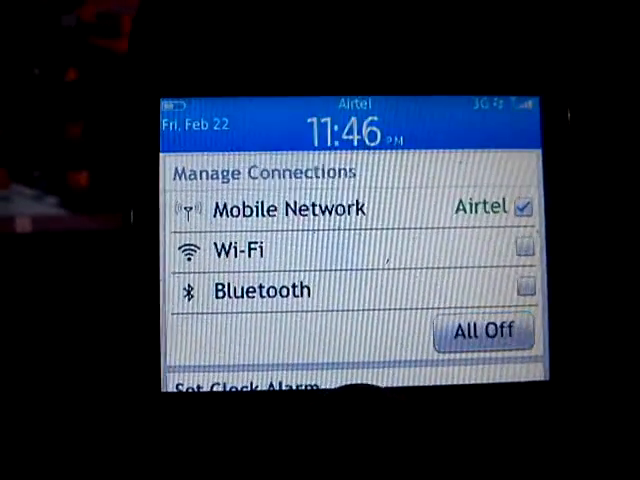
- Enable Wi-Fi and join the 'testwifi' network with its 8-character passphrase
{"action": "left_click", "coordinate": [522, 246]}
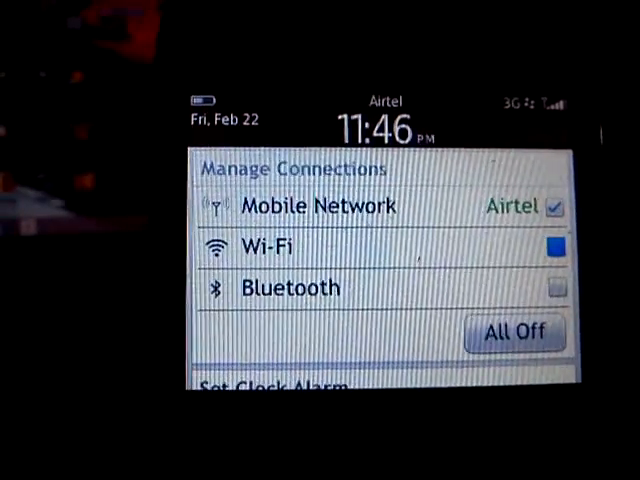
{"action": "left_click", "coordinate": [552, 246]}
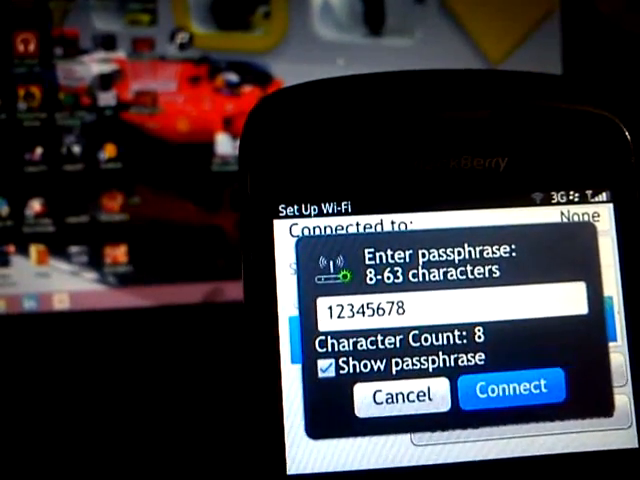
{"action": "left_click", "coordinate": [510, 388]}
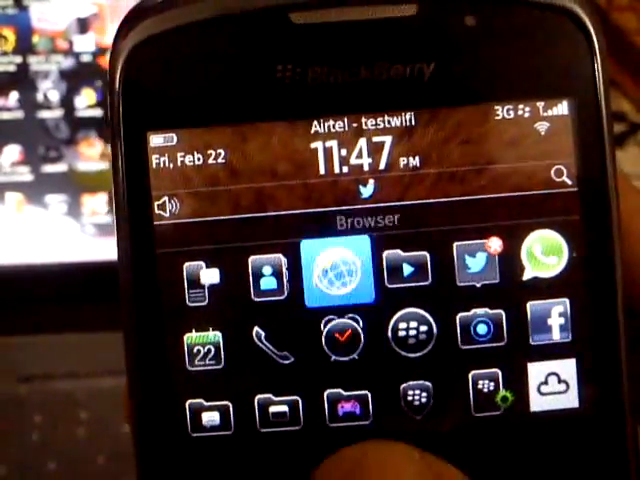
- Launch the Browser to its Start Page showing bookmarks
{"action": "left_click", "coordinate": [336, 270]}
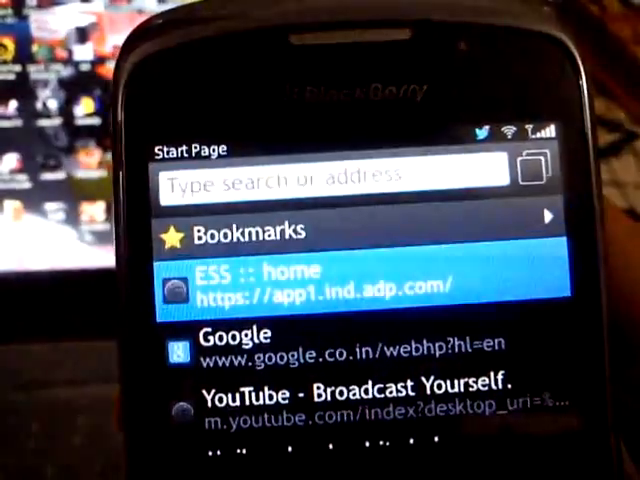